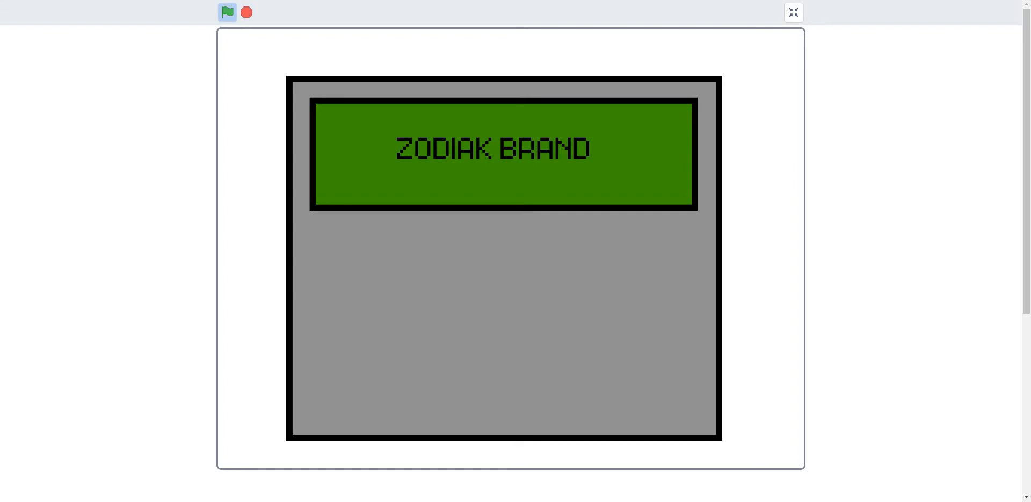
left_click(228, 12)
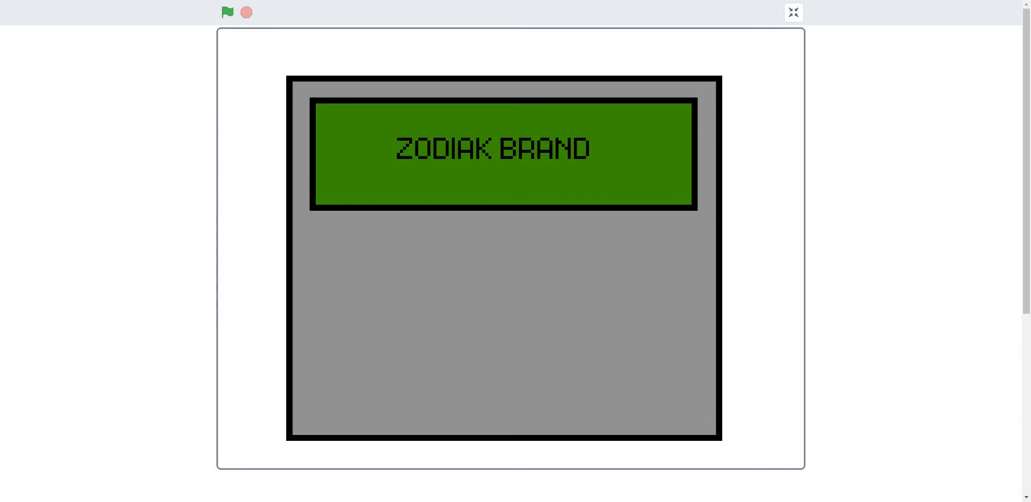